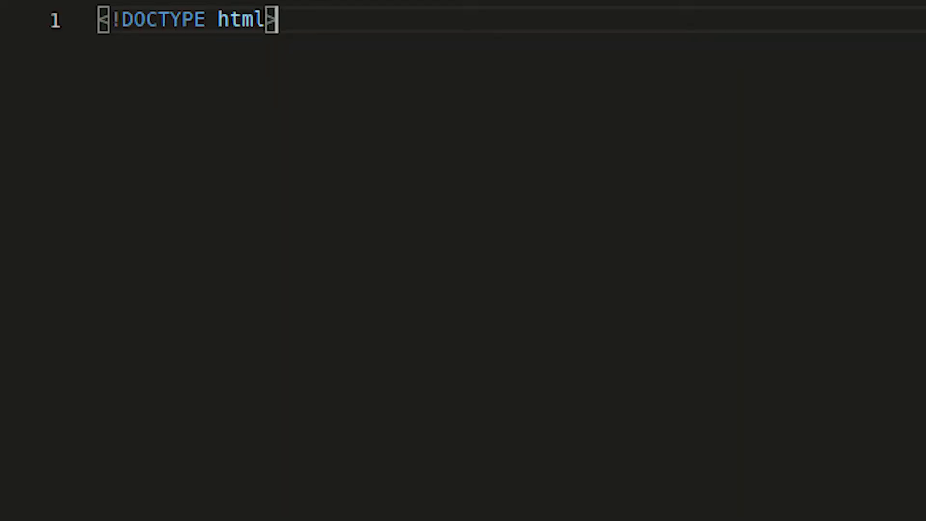
- Add an html element beneath the DOCTYPE with an empty line between its tags
key("Enter")
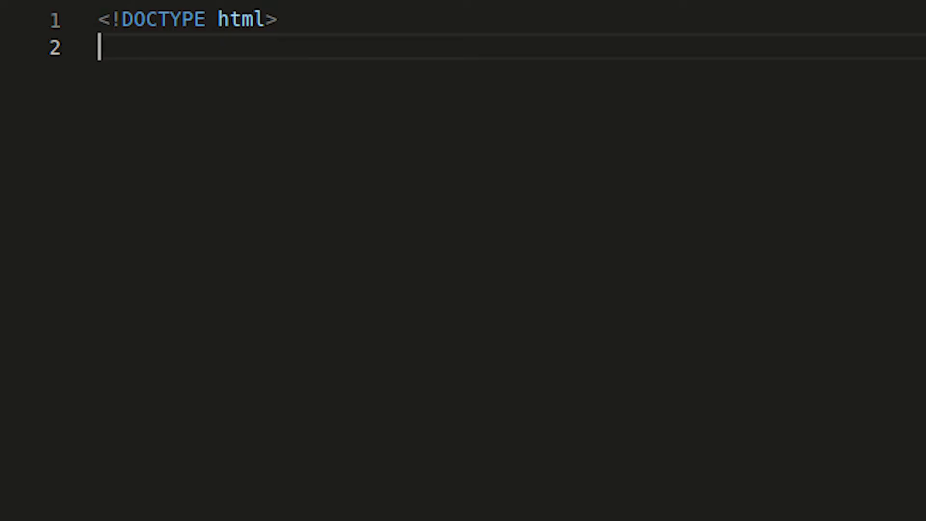
type("<htm")
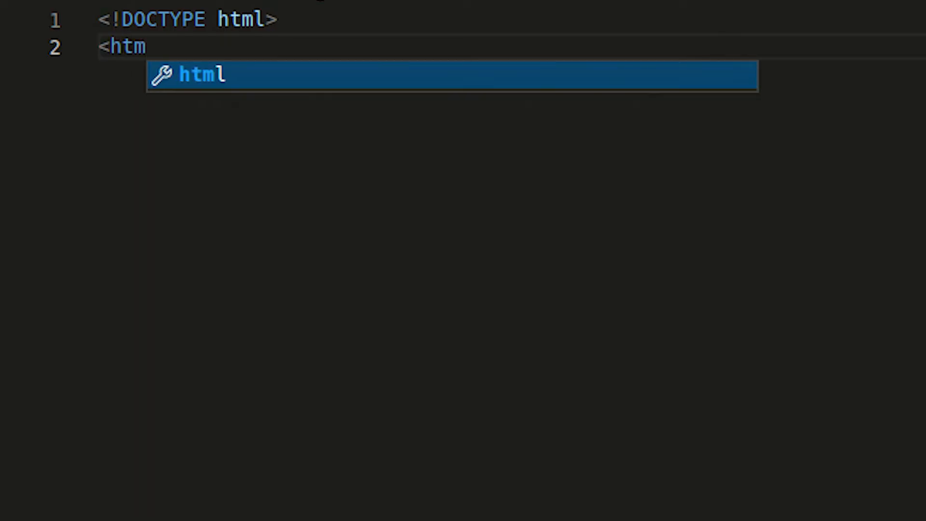
key("Tab")
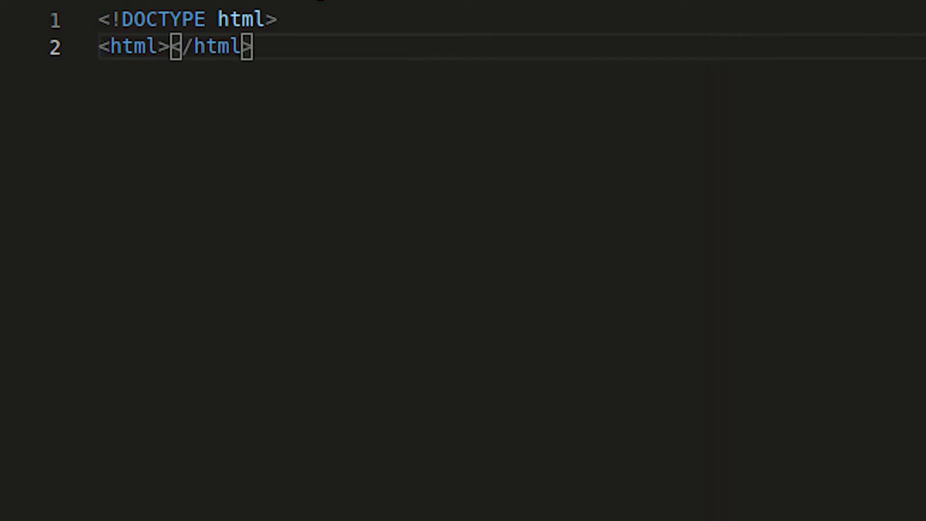
key("Enter")
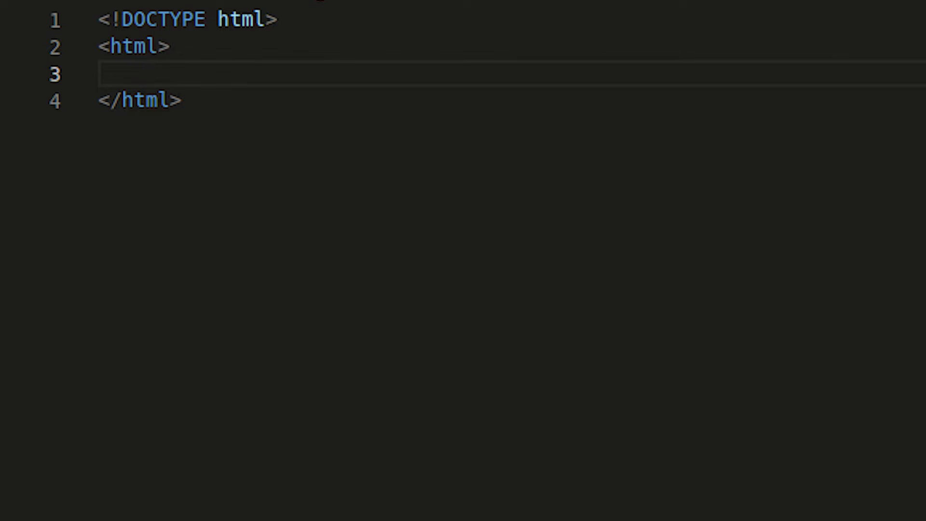
- Add a head element inside html with an empty line inside it
type("<h")
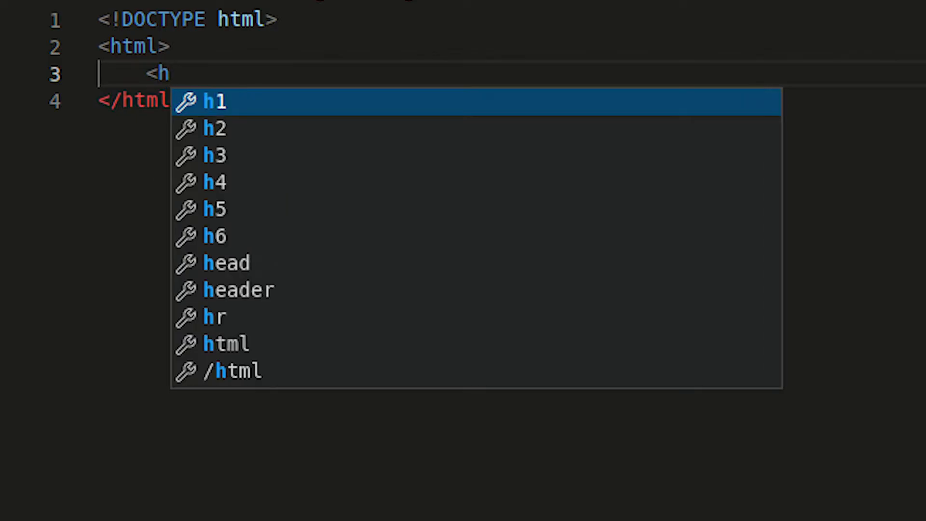
left_click(227, 263)
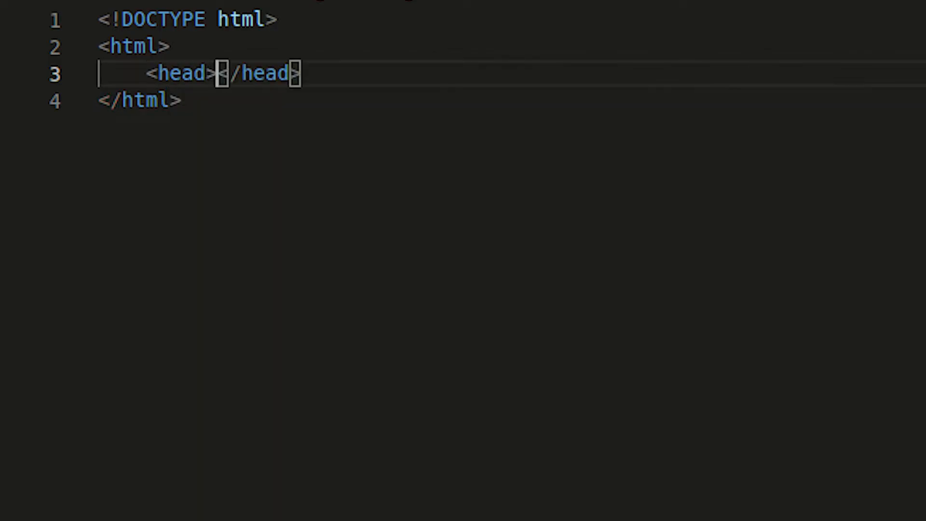
key("Enter")
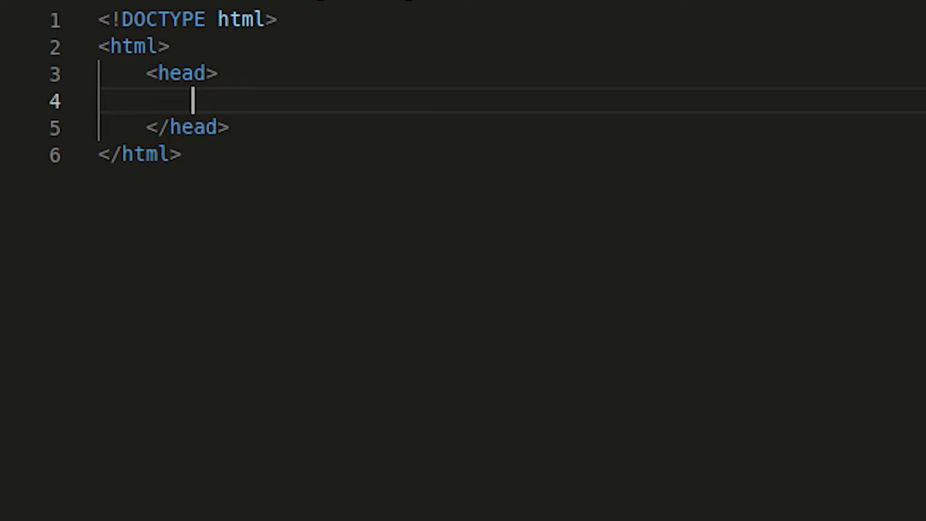
- Add a title element reading 'Stefan's Webpage' inside the head
type("<title></ti>")
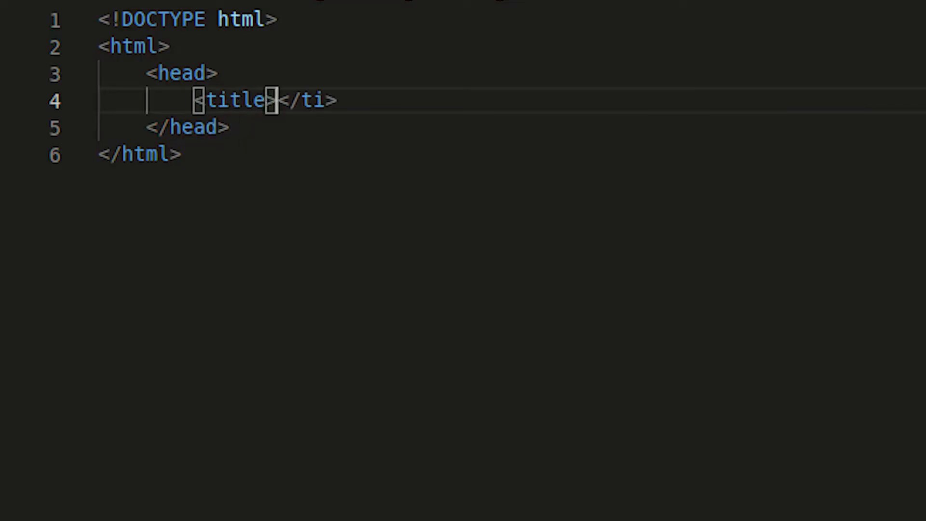
type("tle")
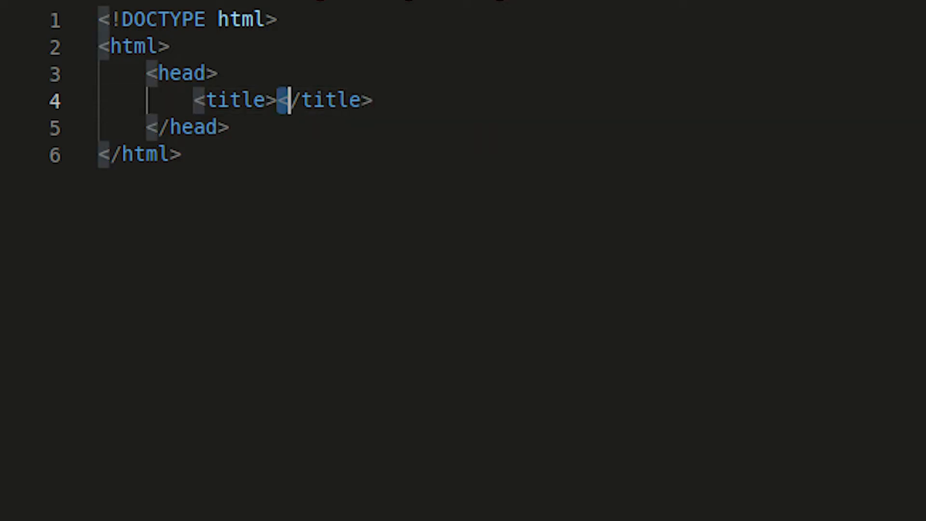
type("Stefan'")
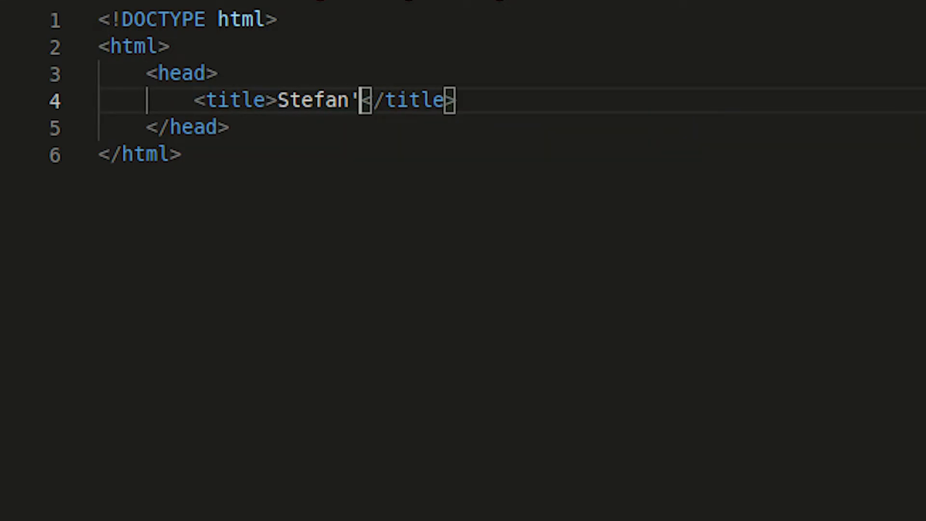
type("s Webpage")
type("<body>")
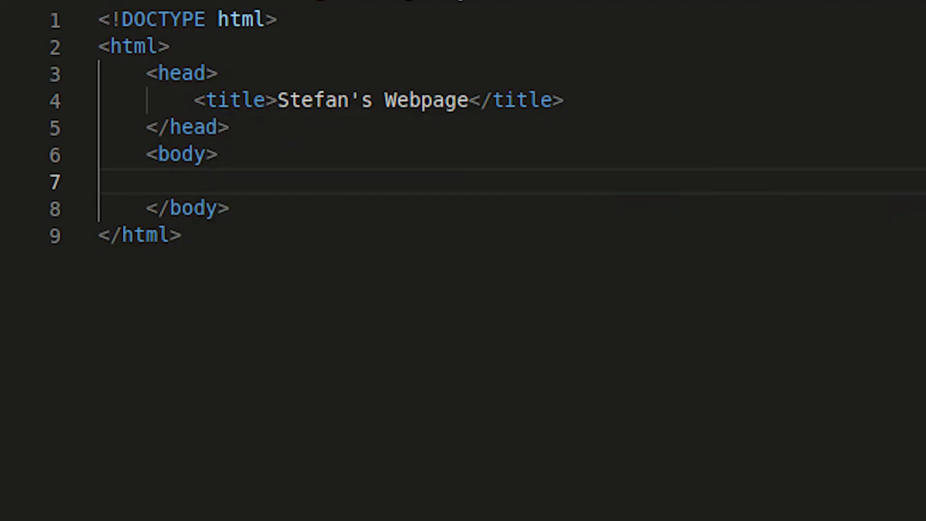
mouse_move(900, 169)
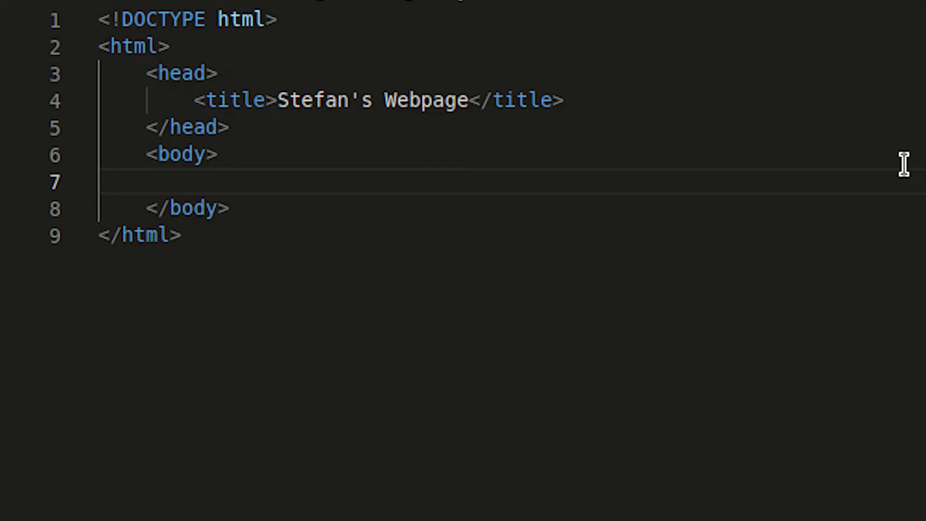
- Add an h1 'My heading' and a paragraph 'Some text here.' in the body
type("<h1></h1>")
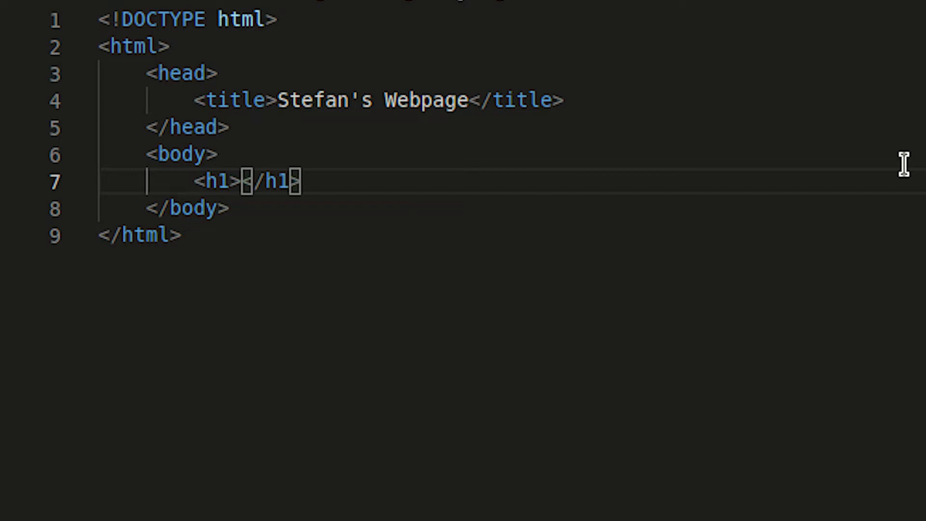
type("My he")
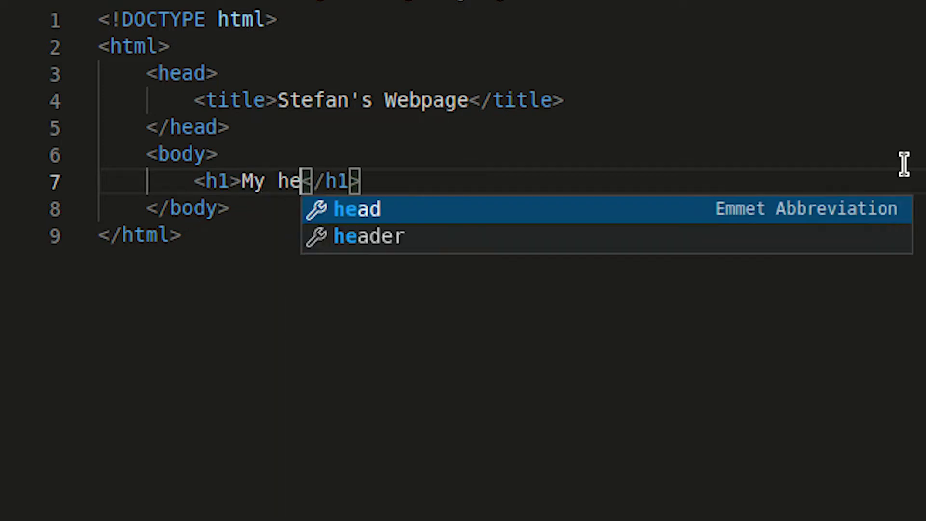
type("ading")
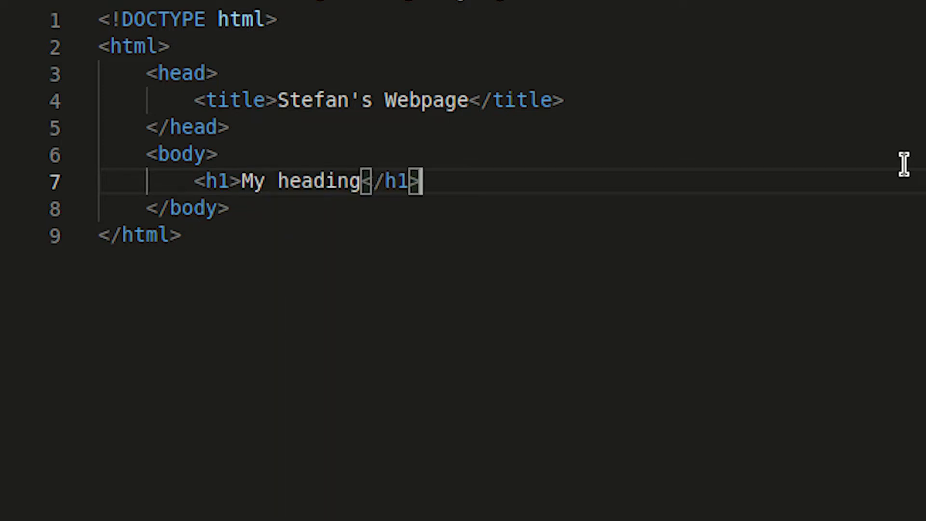
type("<p>")
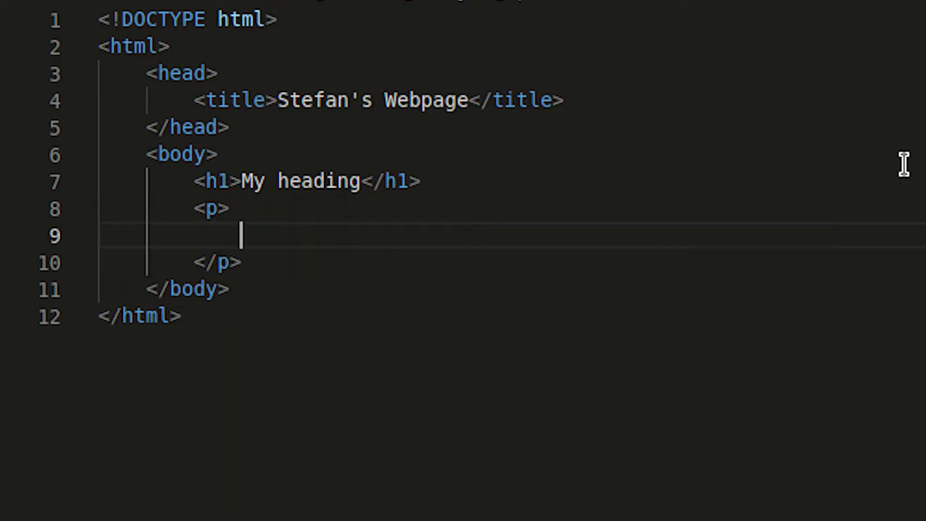
type("Some")
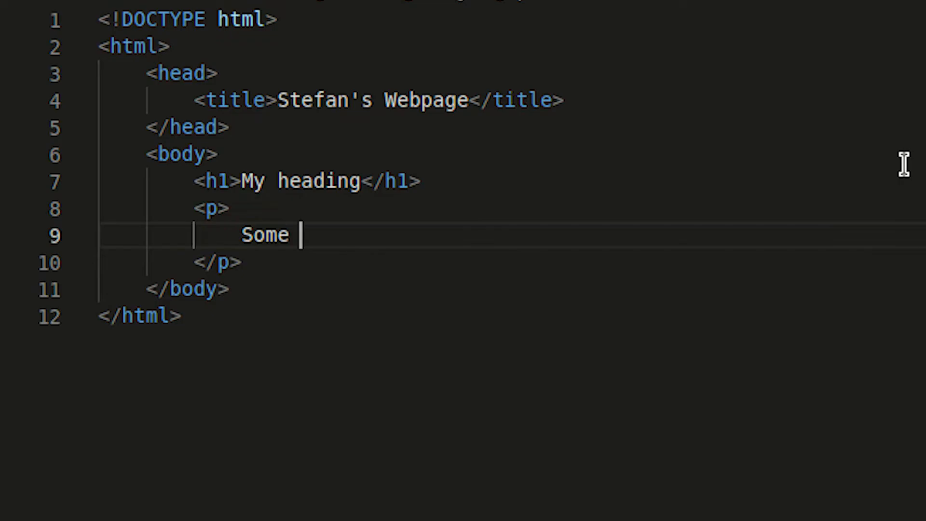
type("text here")
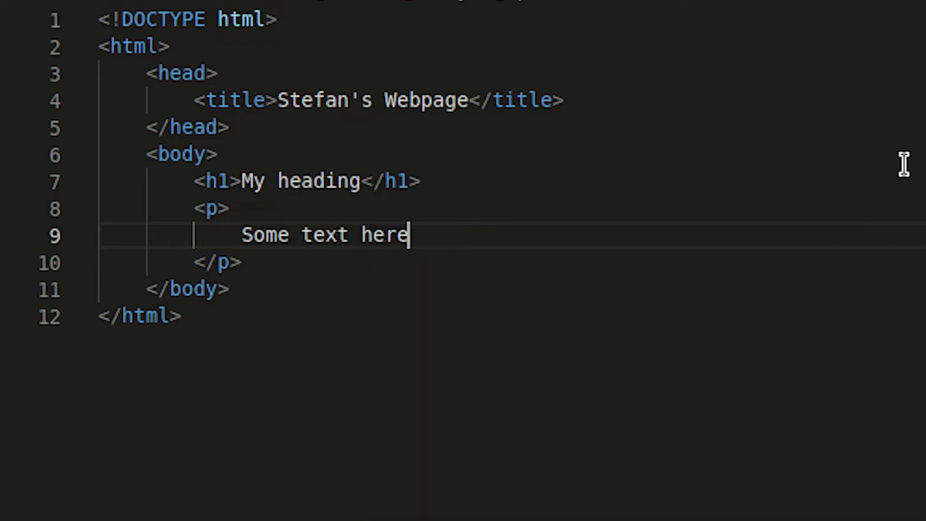
type(".")
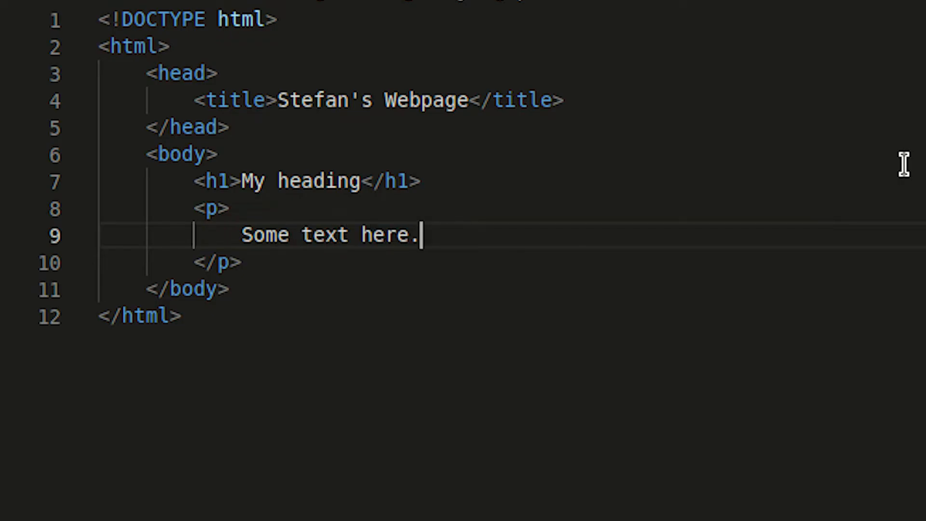
- Add a strong element beginning 'This my stro' after the paragraph text
type("<")
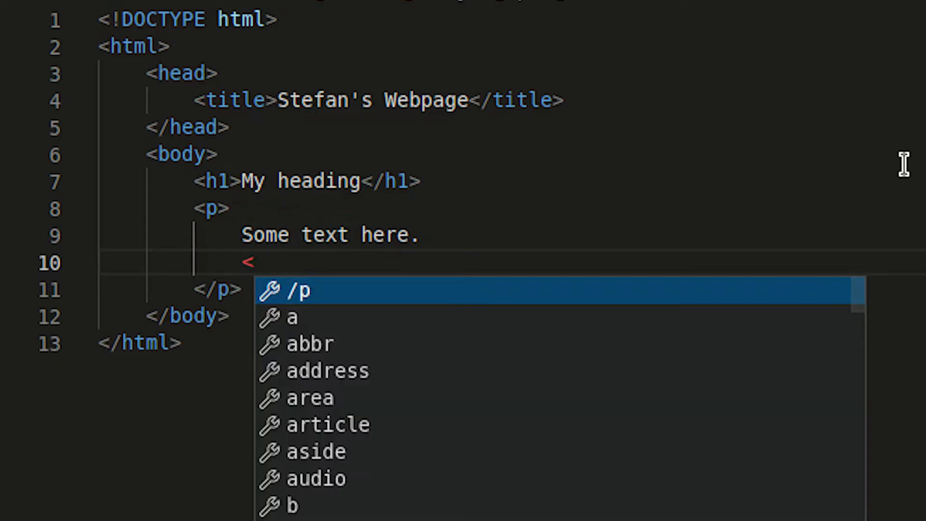
type("strong></strong>")
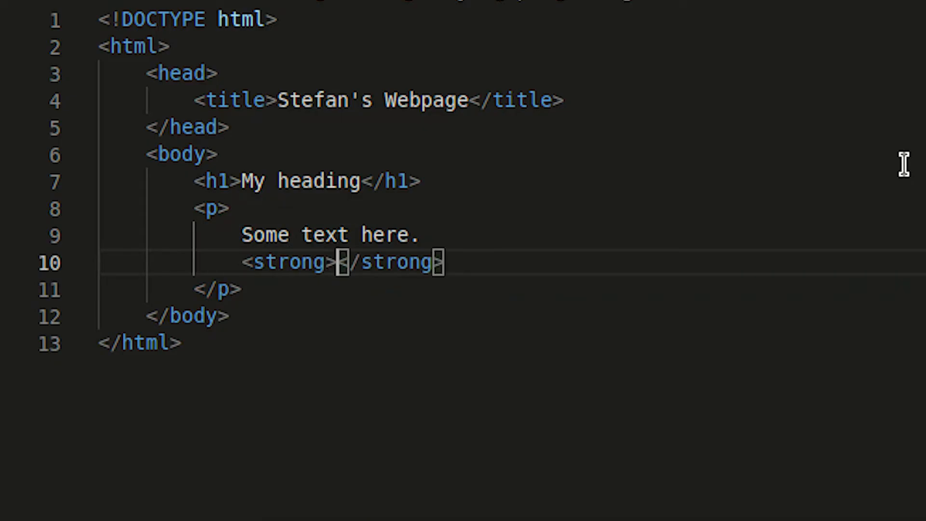
type("This")
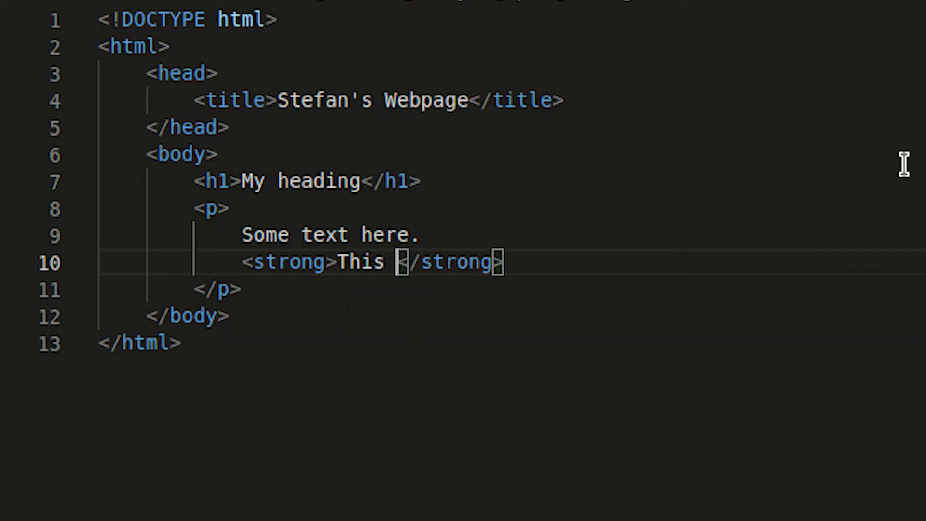
type("my stro")
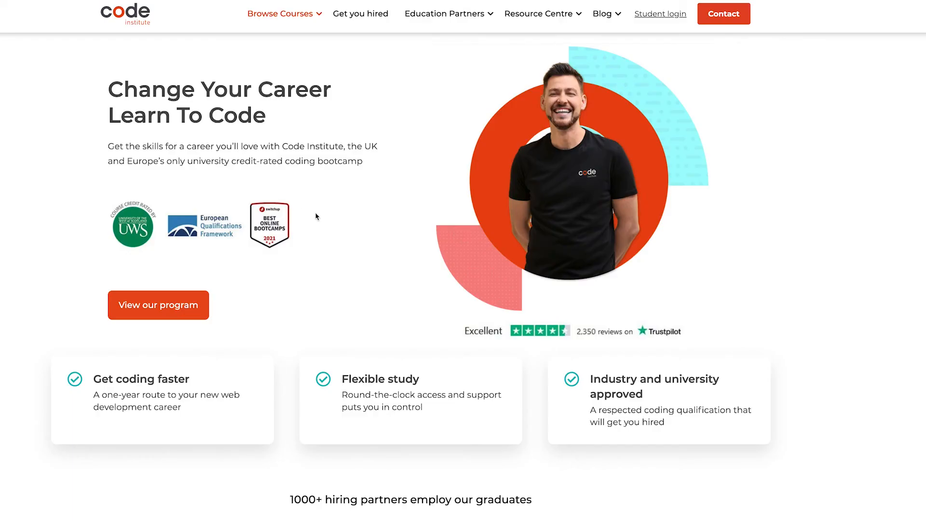
- Inspect the Code Institute homepage via the page's context-menu Inspect option
right_click(316, 216)
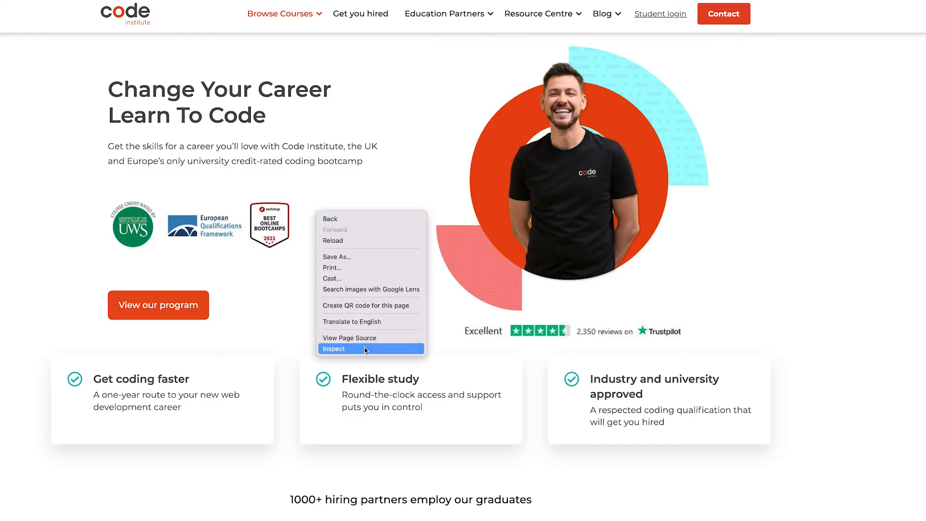
left_click(333, 349)
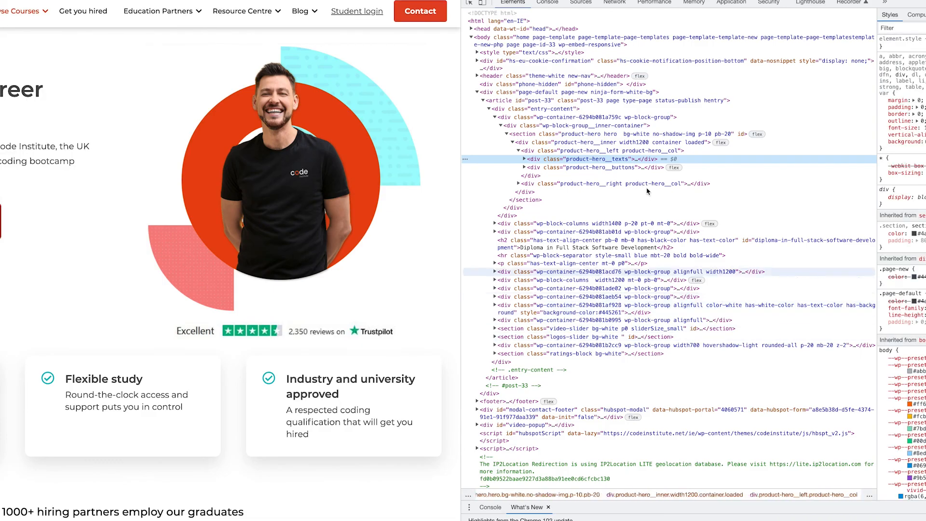